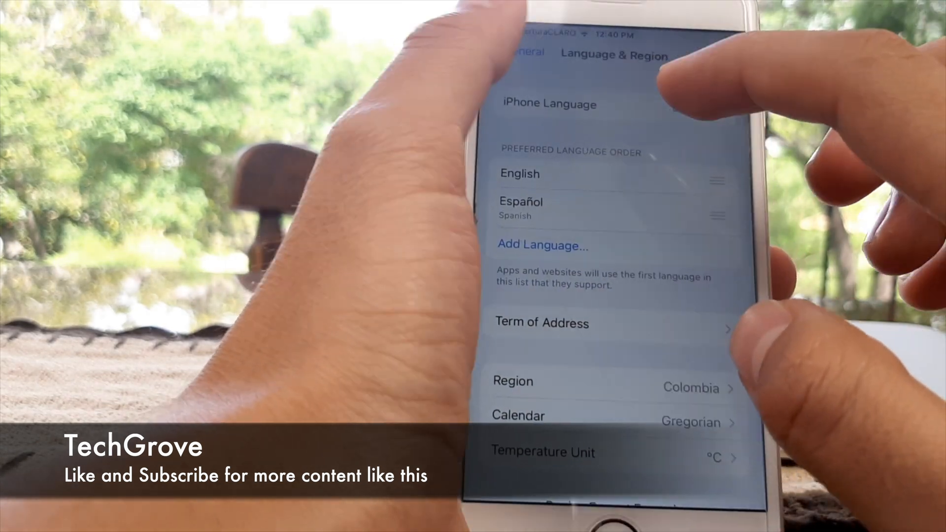
# Step: Open the Apple ID account page from the top of Settings
pyautogui.click(522, 53)
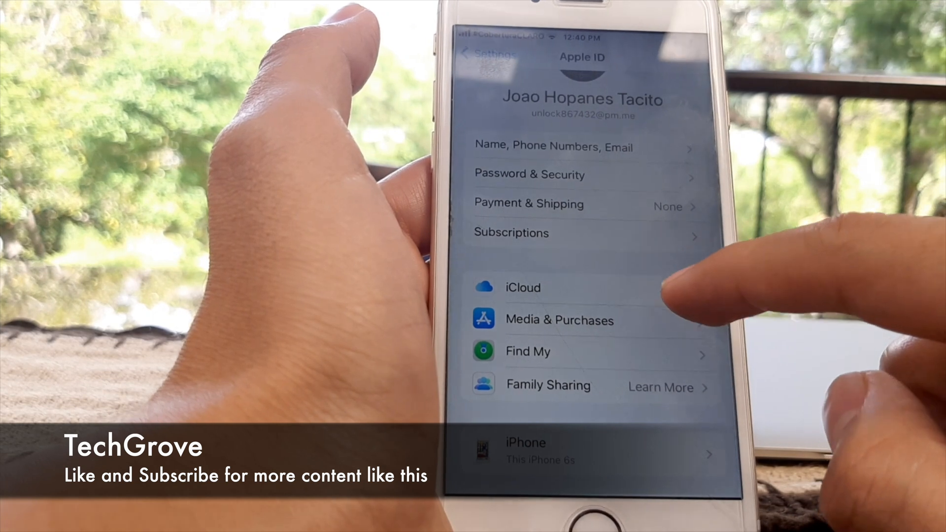
# Step: On the iCloud page, switch on Contacts syncing to iCloud
pyautogui.click(523, 287)
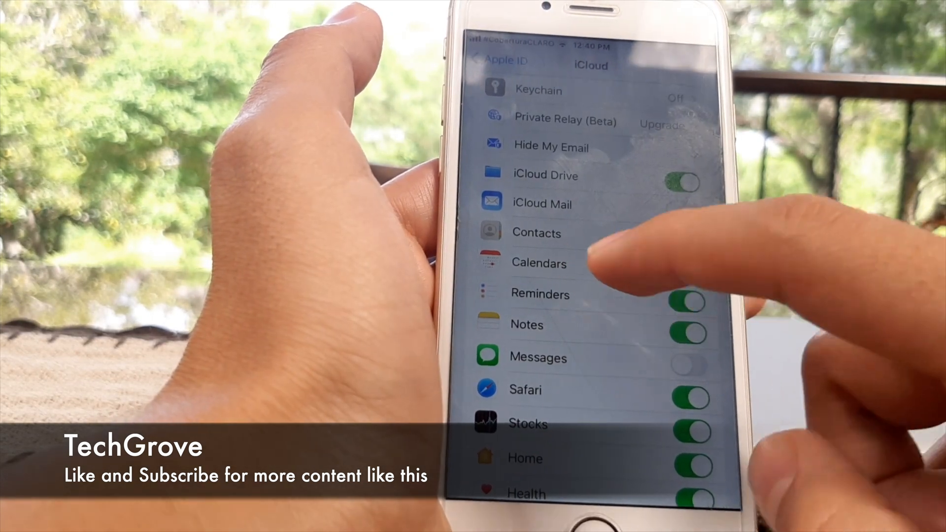
pyautogui.click(686, 232)
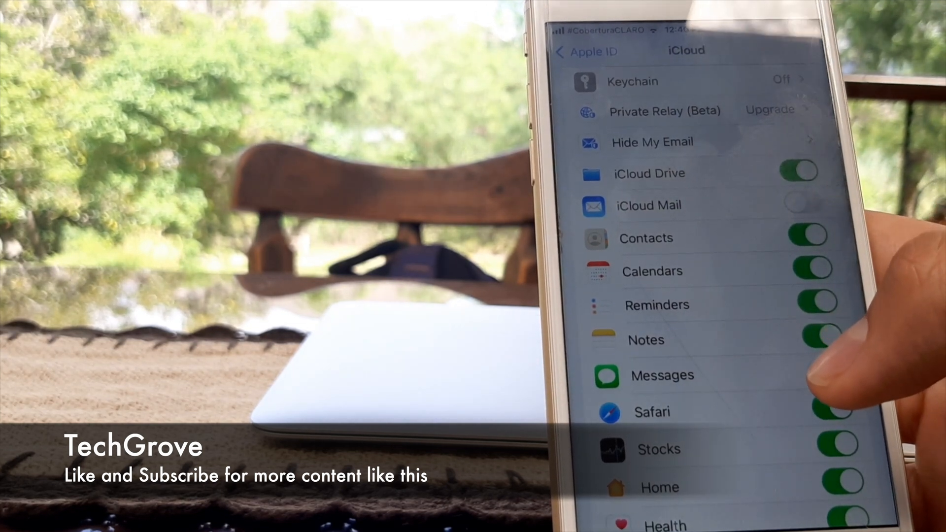
# Step: Back out of iCloud and Apple ID to the main Settings list
pyautogui.click(819, 375)
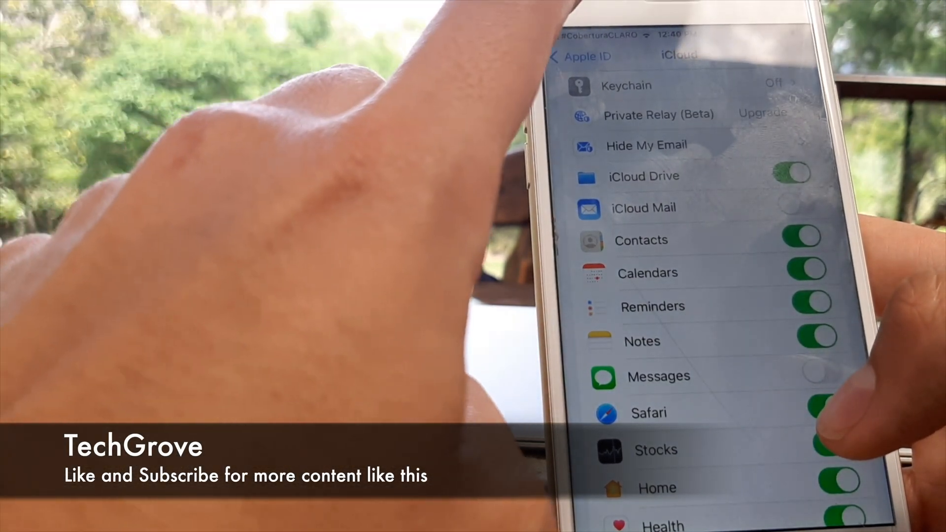
pyautogui.click(572, 56)
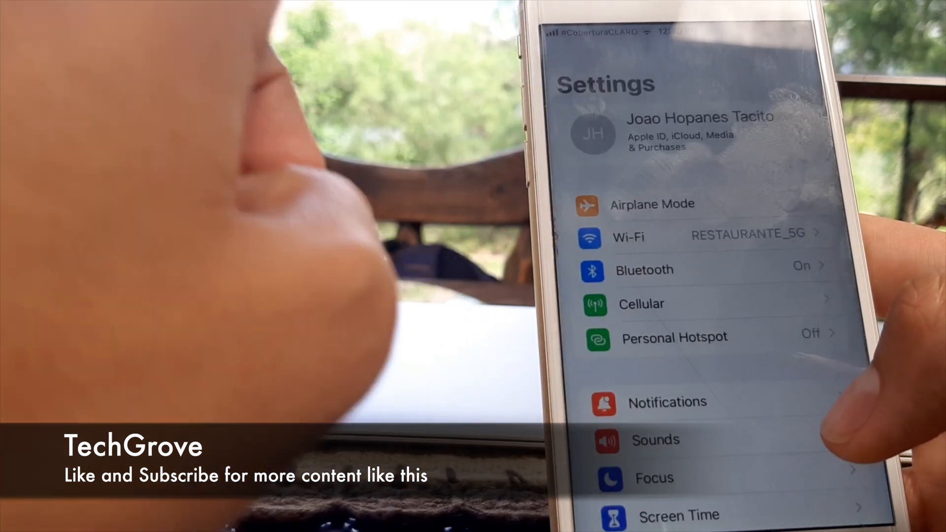